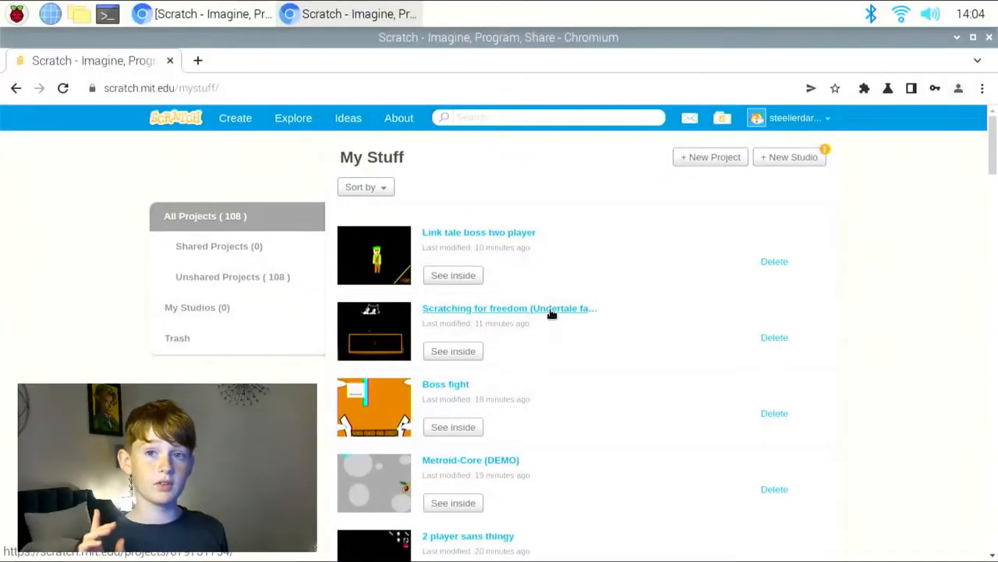
# - Open 'Scratching for freedom (Undertale fan game)' from My Stuff and enlarge its stage to full screen
pyautogui.click(509, 308)
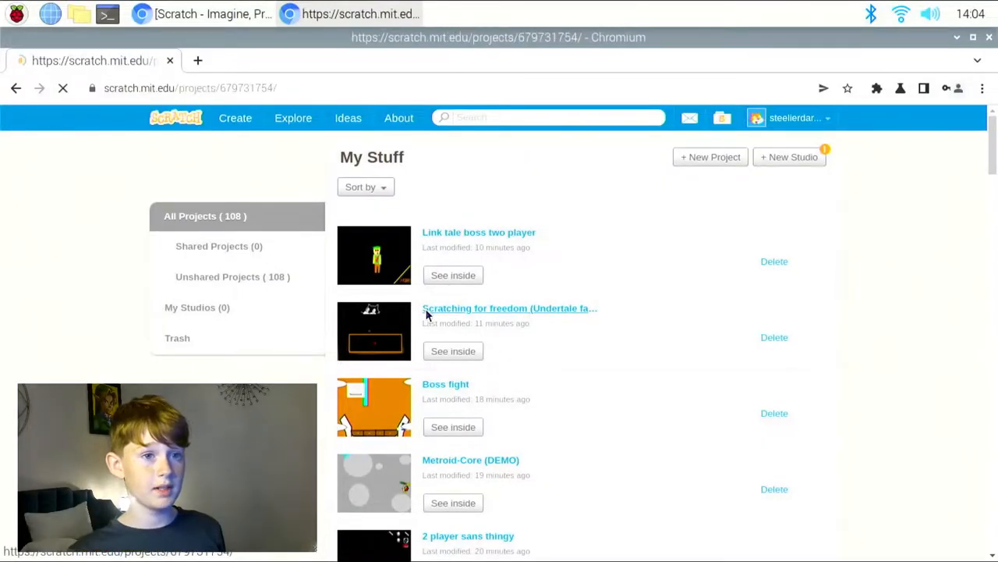
pyautogui.click(509, 308)
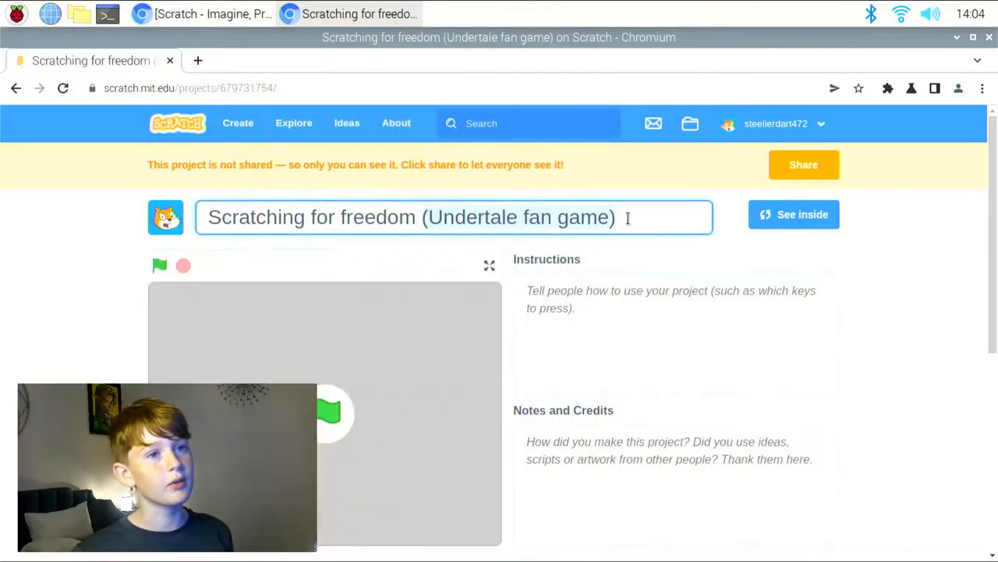
pyautogui.click(489, 265)
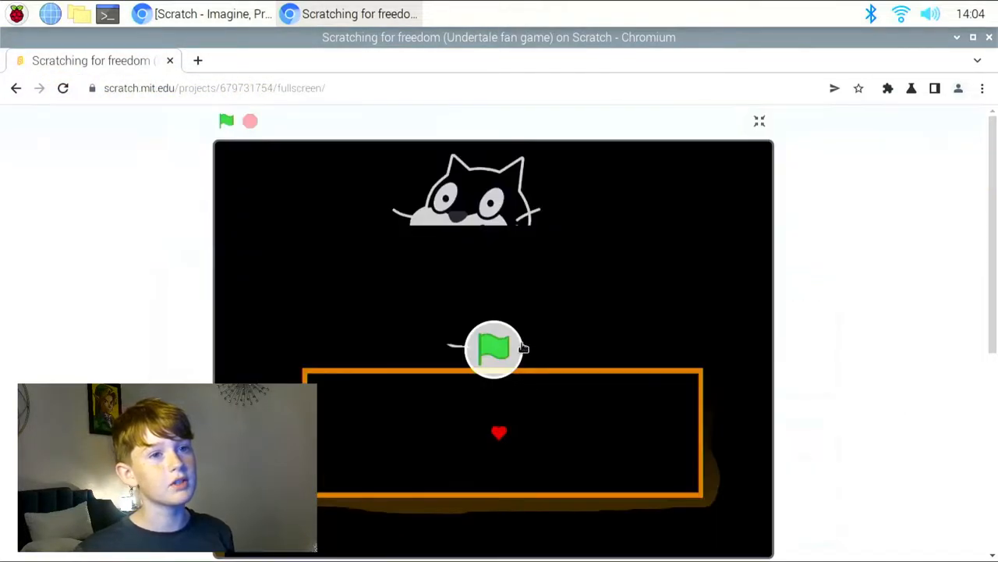
# - Start Scratching for freedom with the green flag and play until GAME OVER
pyautogui.click(226, 121)
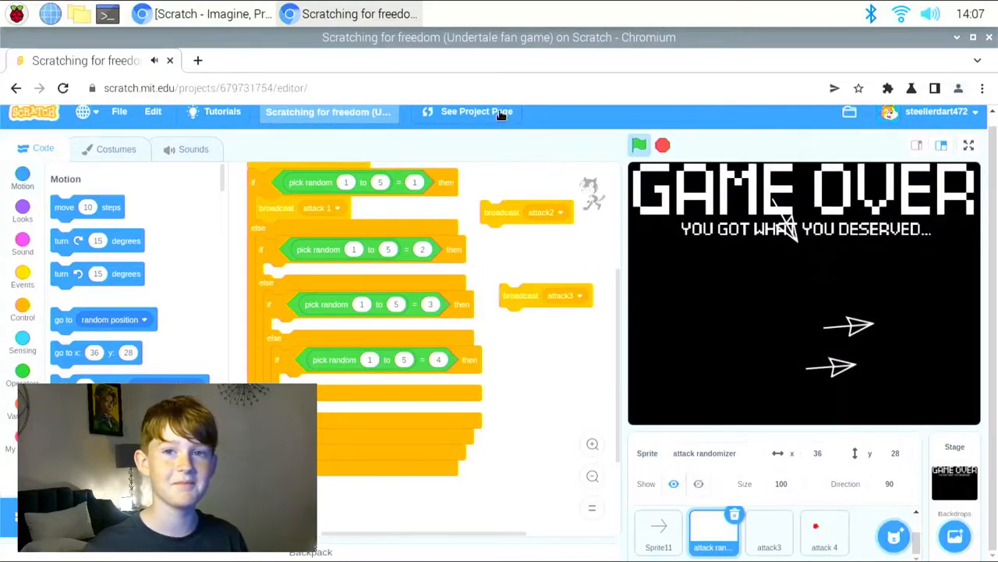
# - Go from the editor to the project page, then back to My Stuff
pyautogui.click(476, 111)
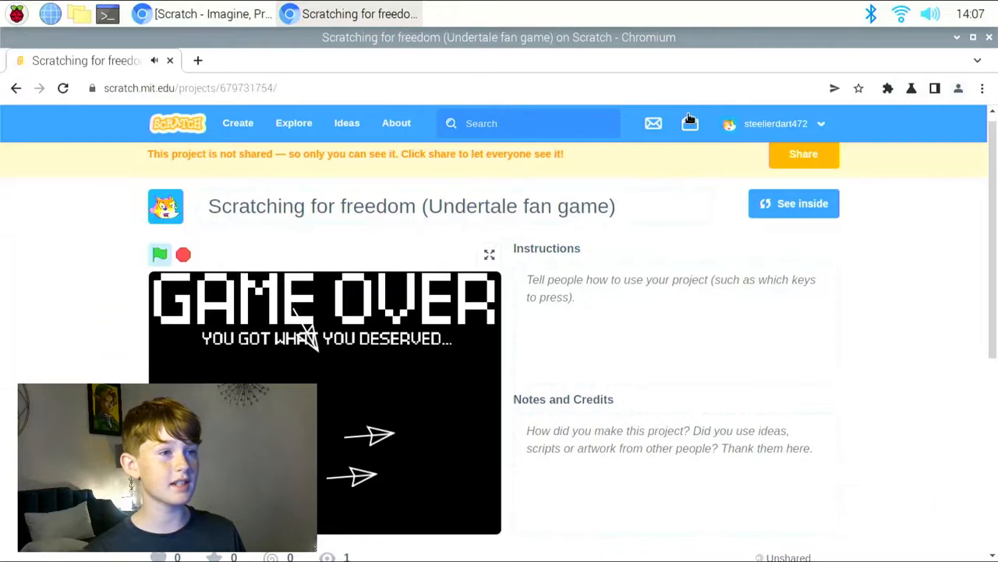
pyautogui.moveTo(273, 292)
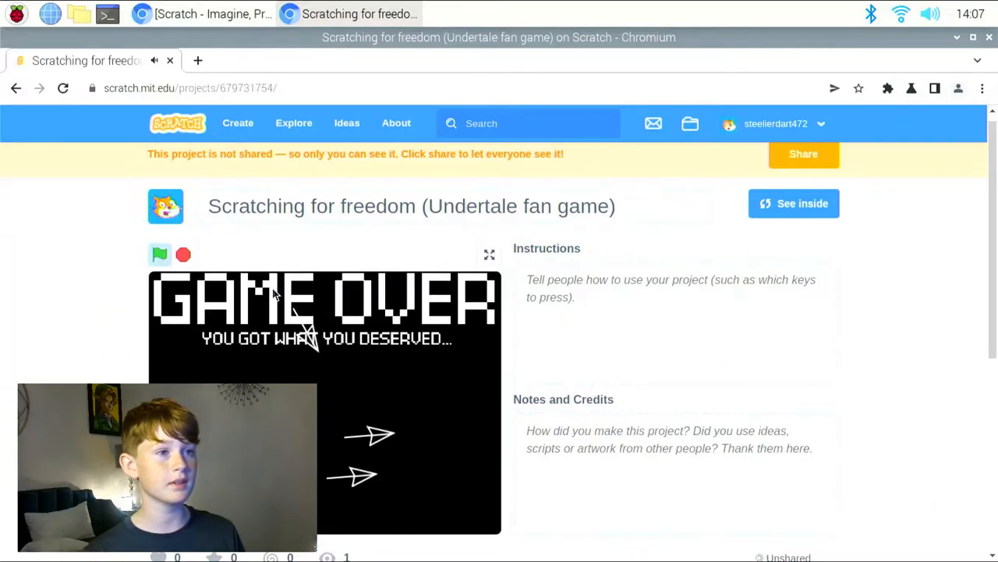
pyautogui.moveTo(460, 313)
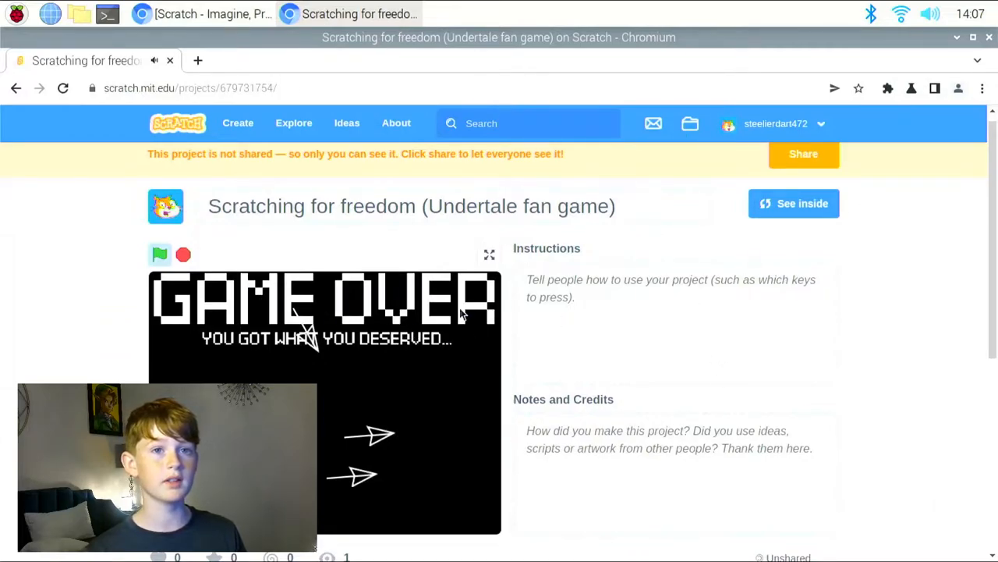
pyautogui.click(159, 255)
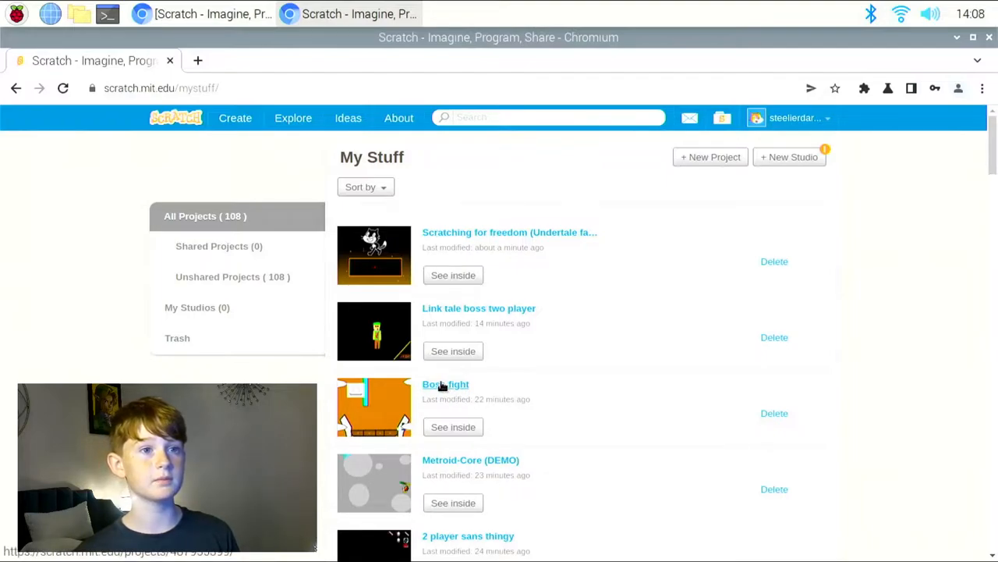
# - Open the 'Boss fight' project from My Stuff in full screen, showing HP 30
pyautogui.click(445, 384)
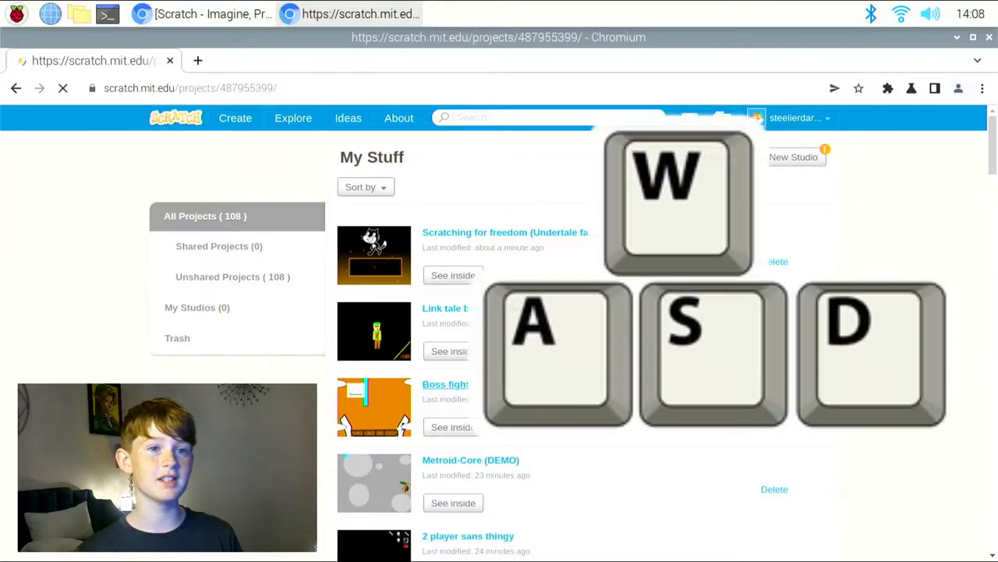
pyautogui.click(445, 383)
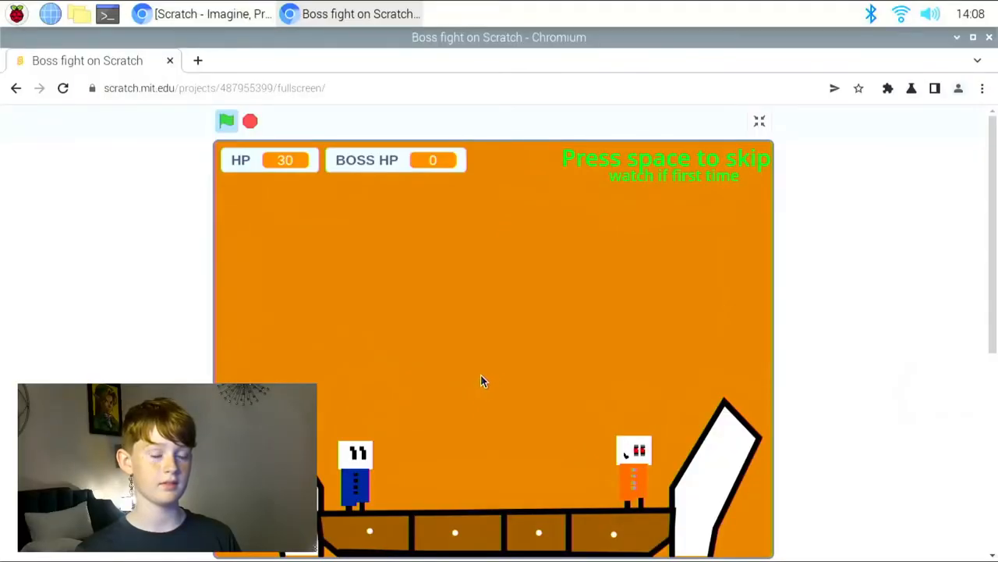
# - Skip the Boss fight intro with space, play with WASD, then return to My Stuff
pyautogui.press('space')
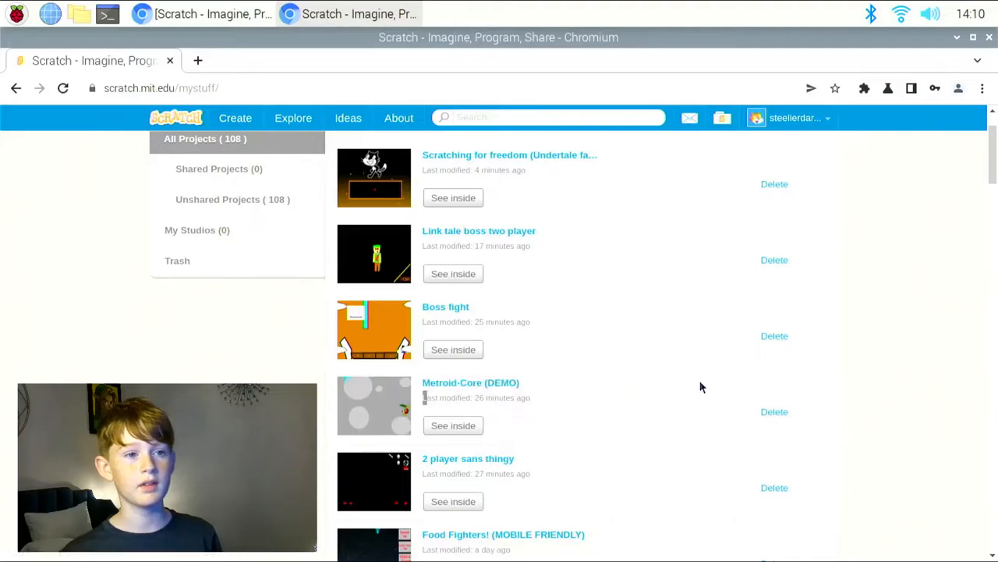
# - Play Metroid-Core (DEMO) full screen to 15 enemies killed, then exit full screen
pyautogui.click(470, 383)
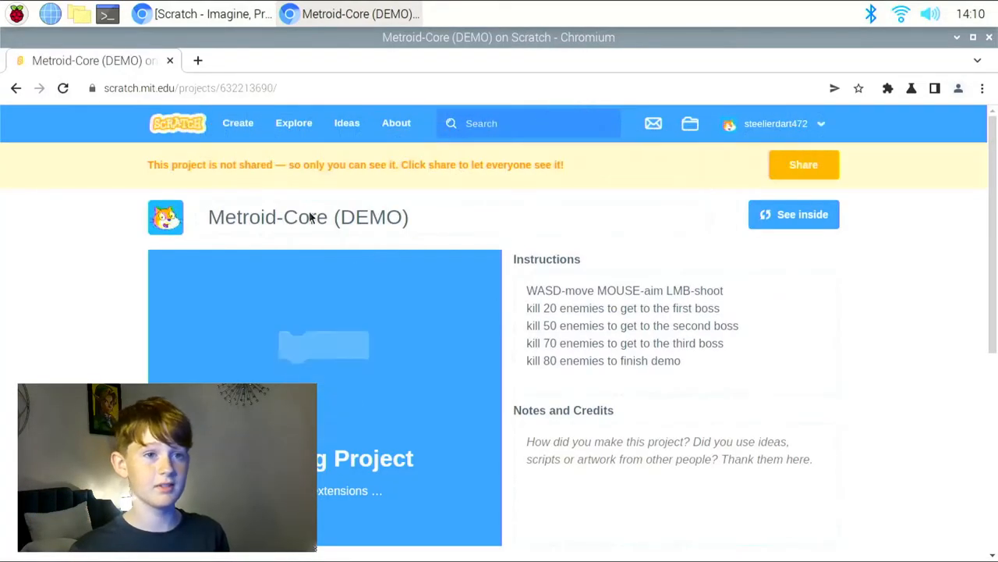
pyautogui.click(308, 217)
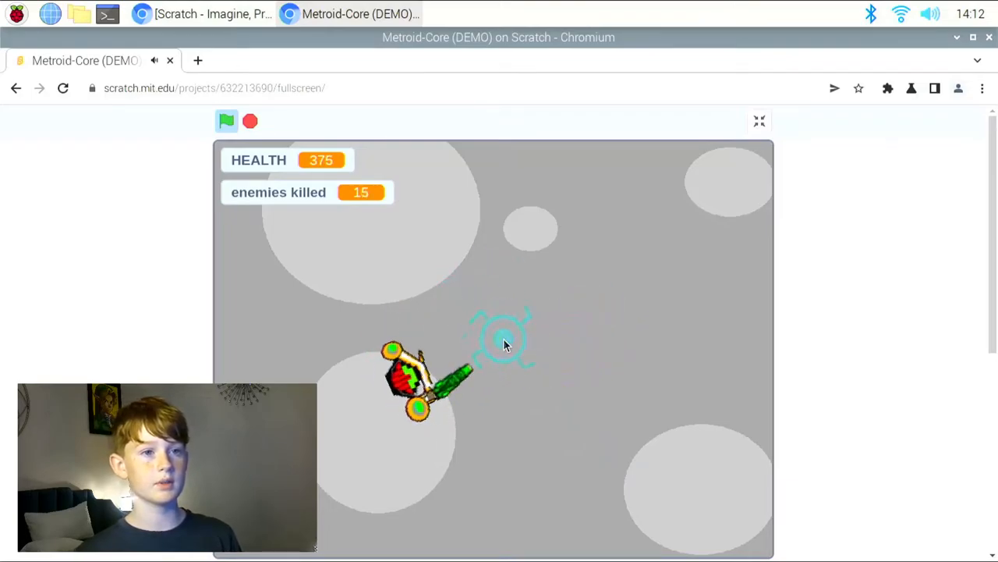
pyautogui.click(759, 121)
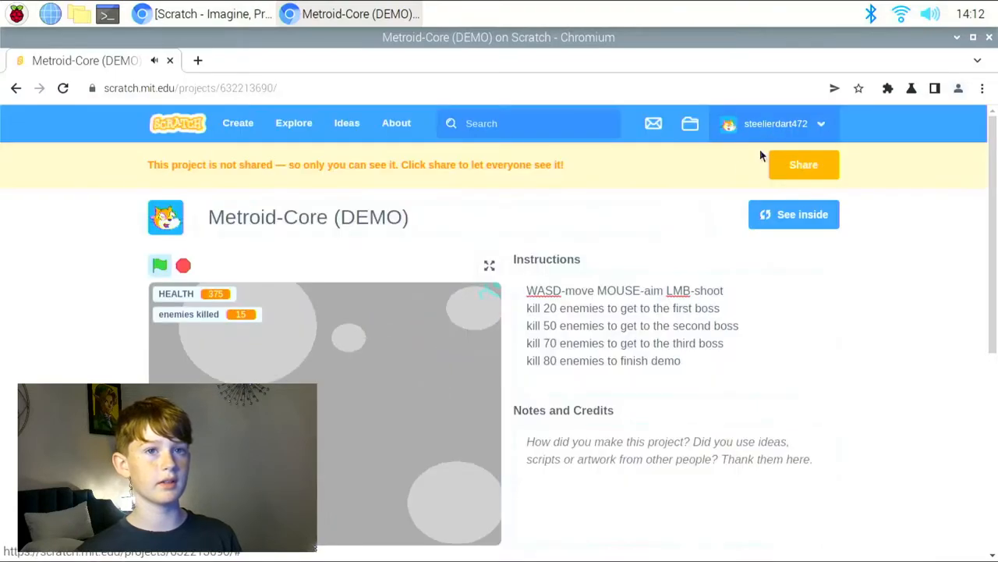
# - Return to the My Stuff project list through the account dropdown
pyautogui.click(489, 265)
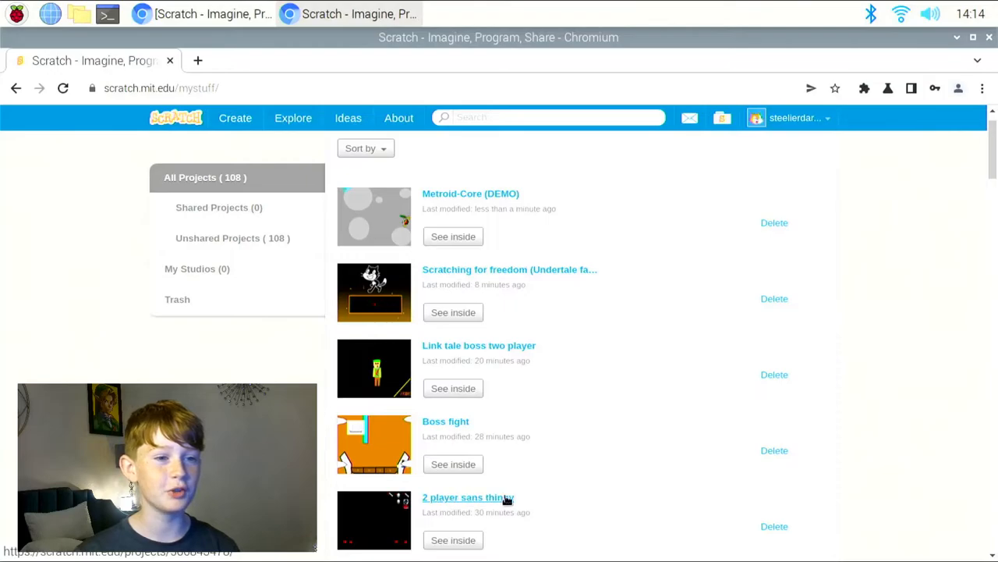
# - Open '2 player sans thingy' from My Stuff and run it with the green flag
pyautogui.click(467, 497)
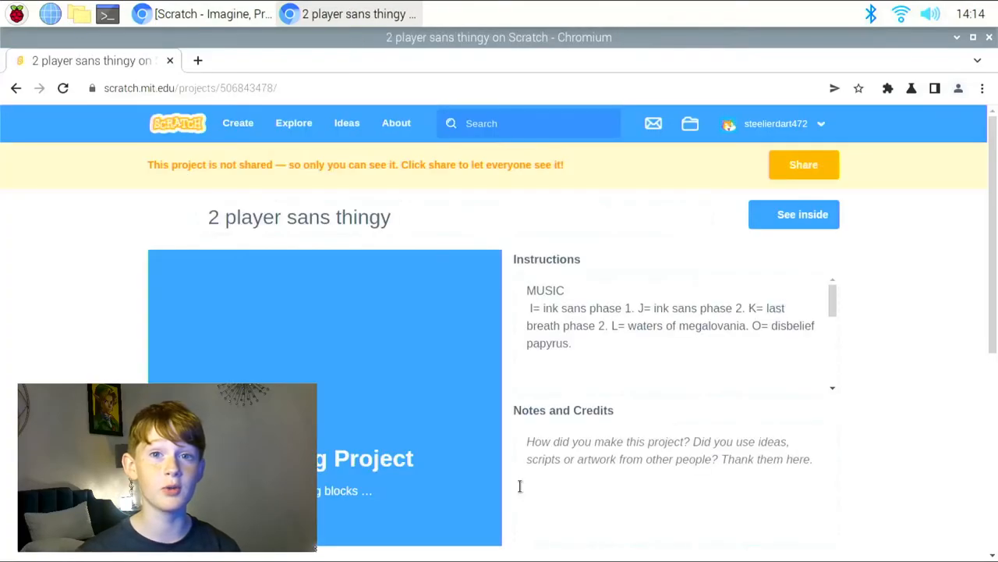
pyautogui.click(794, 214)
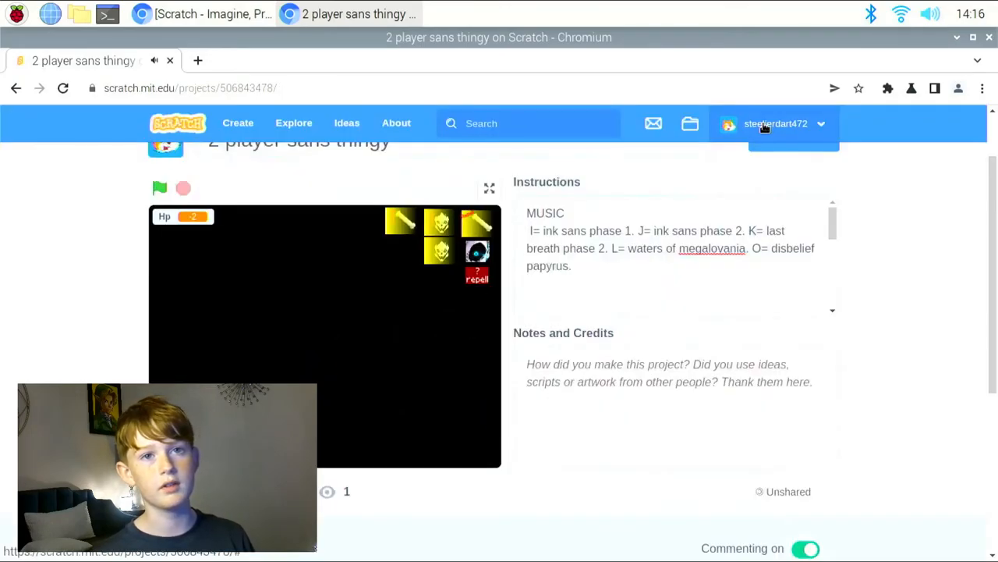
pyautogui.click(775, 124)
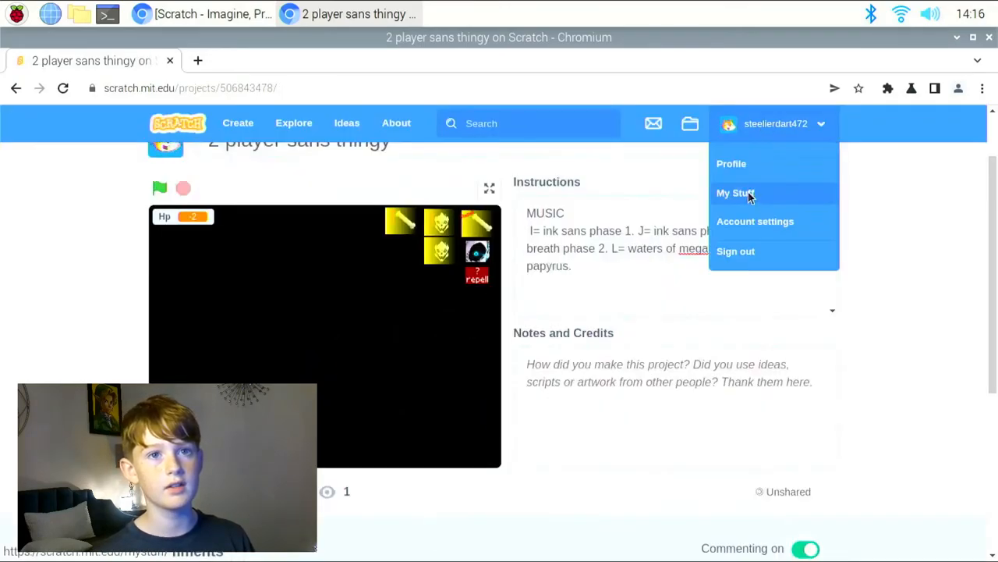
# - Go from the account dropdown to the Scratch home page and dismiss the dropdown
pyautogui.click(735, 193)
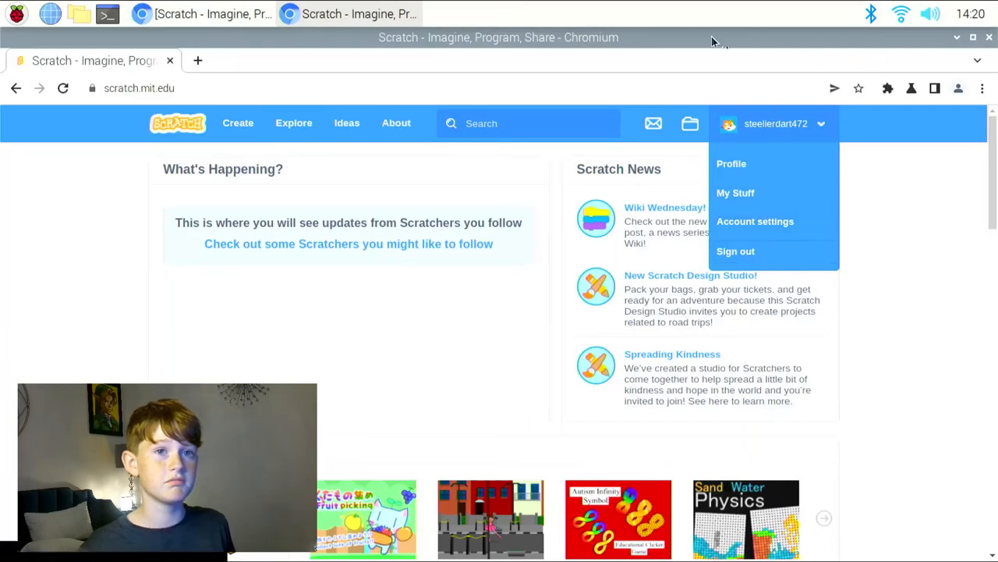
pyautogui.moveTo(774, 135)
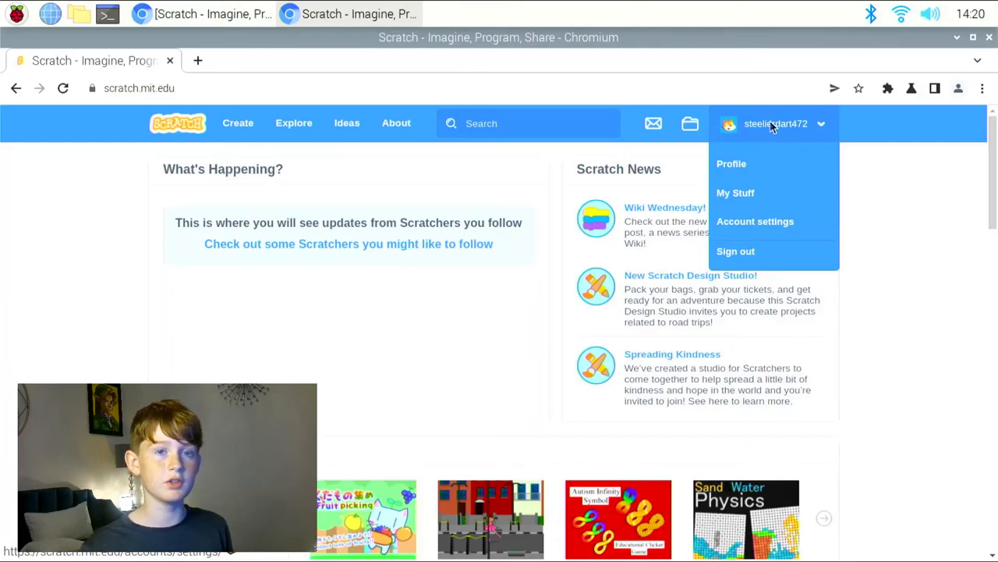
pyautogui.click(796, 123)
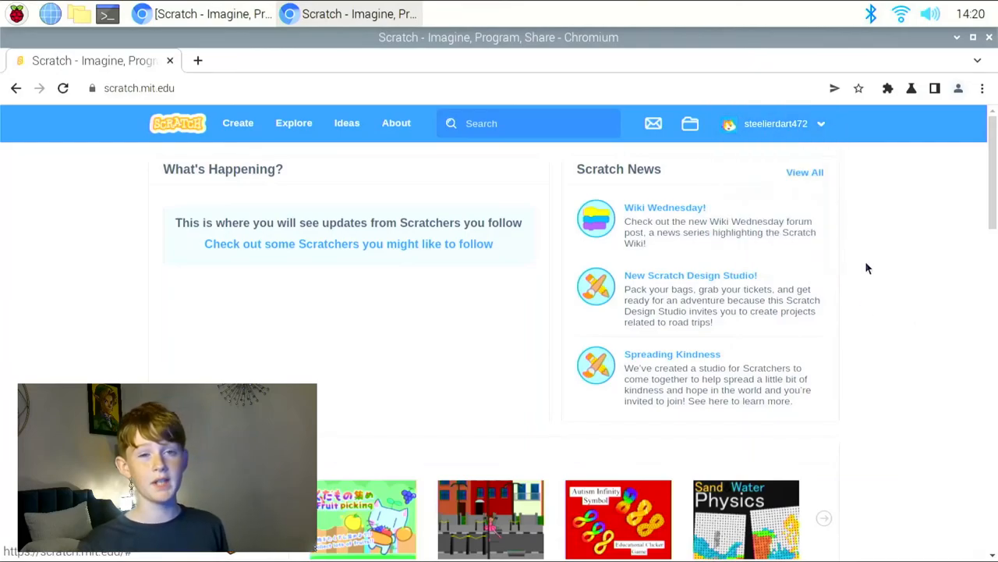
pyautogui.moveTo(842, 246)
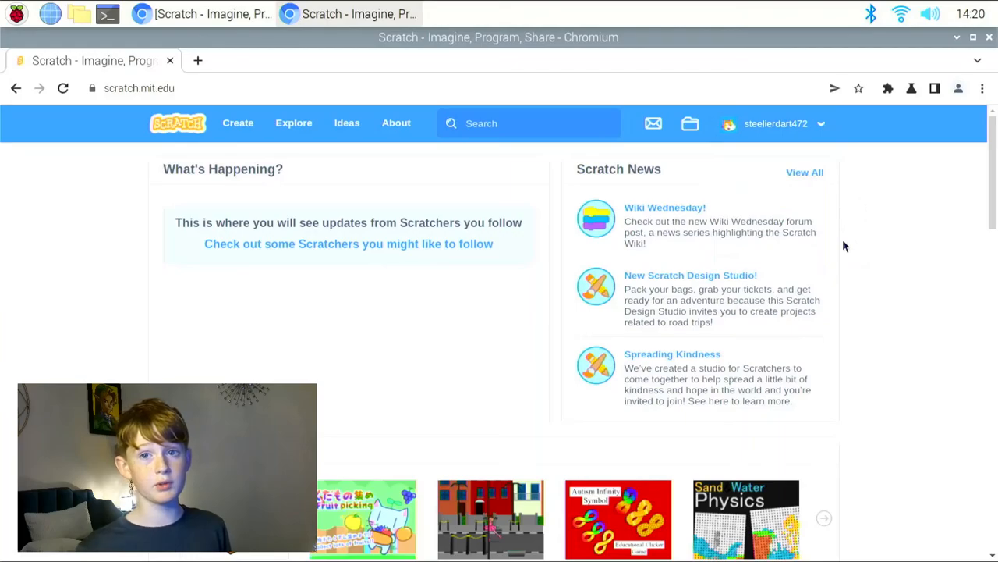